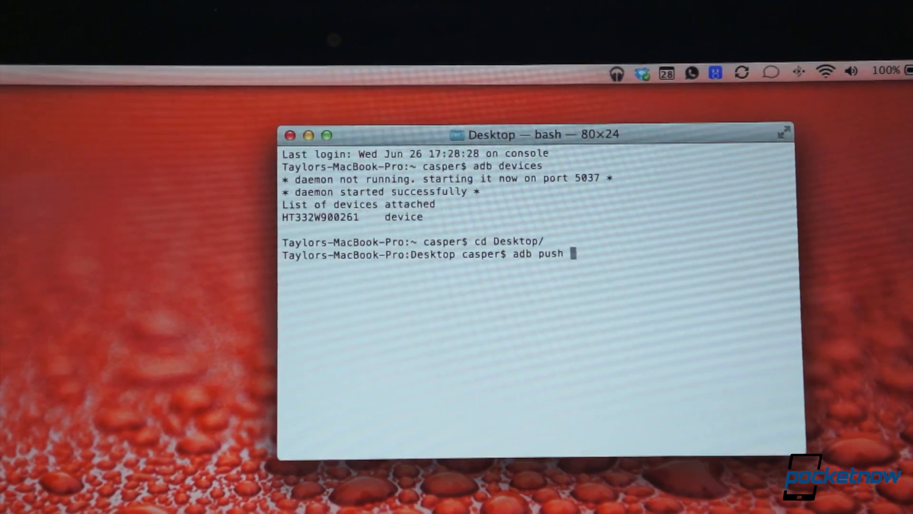
Run adb push bigxie_m7_GPe_odexed_tbalden.zip /sdcard/, re-entering the command to start the copy.
type("bigxie_m7_GPe_odexed_tbalden.zip /s")
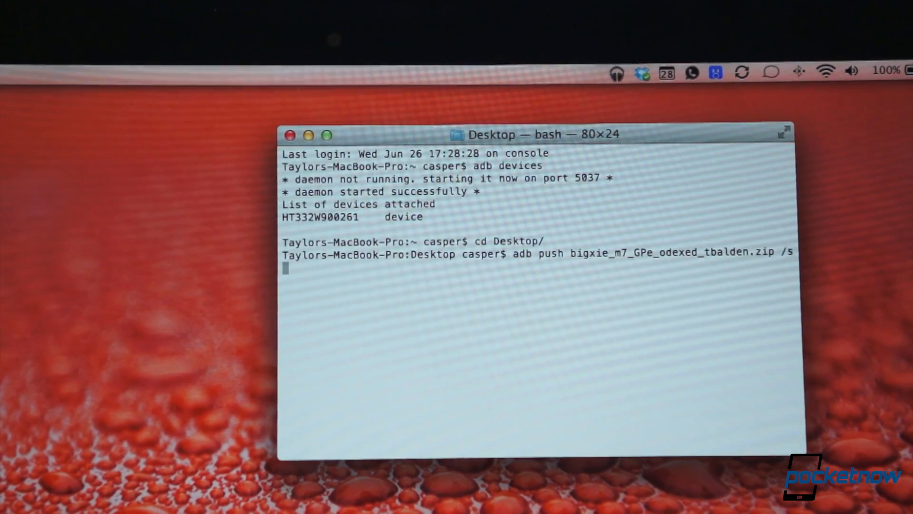
type("dcard/")
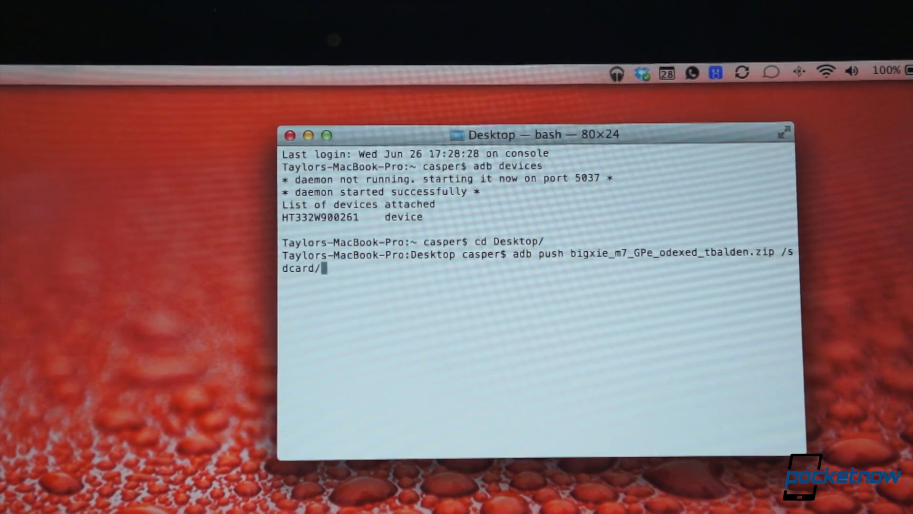
key("Return")
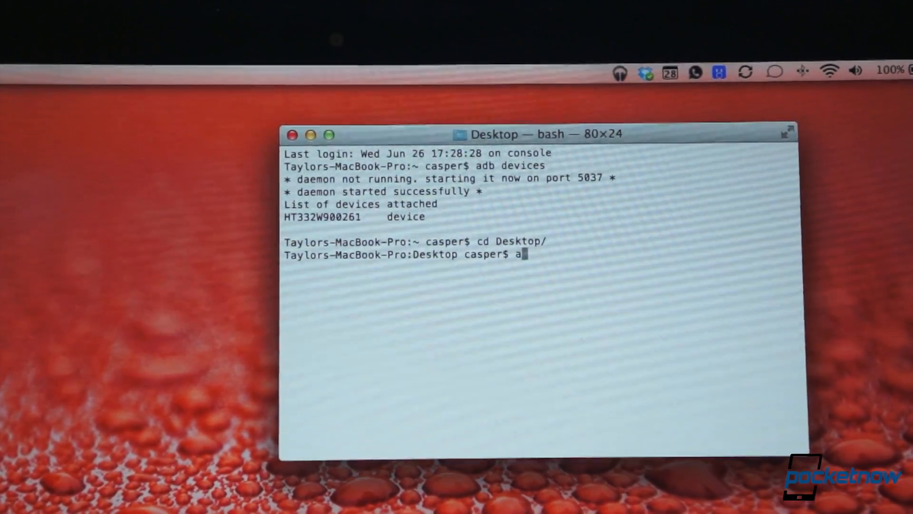
type("db push")
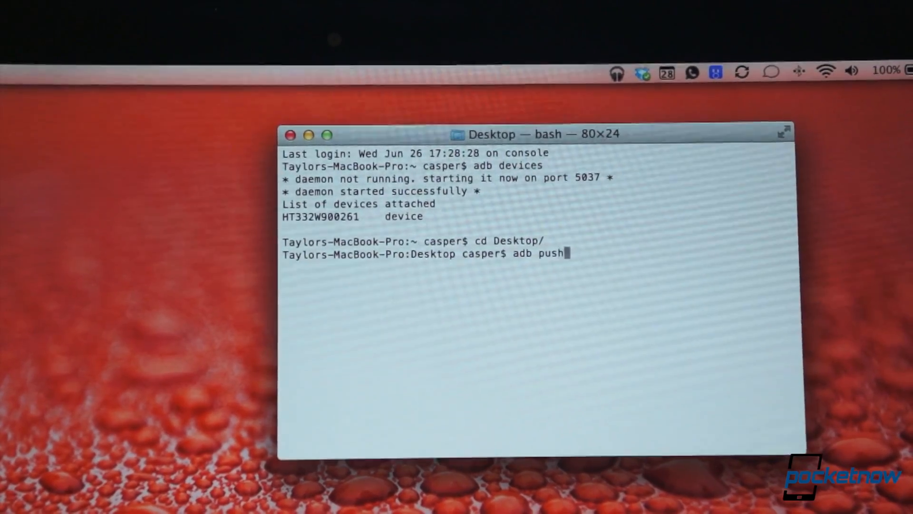
type("bigxie_m7_GPe_odexed_tbalden.zip")
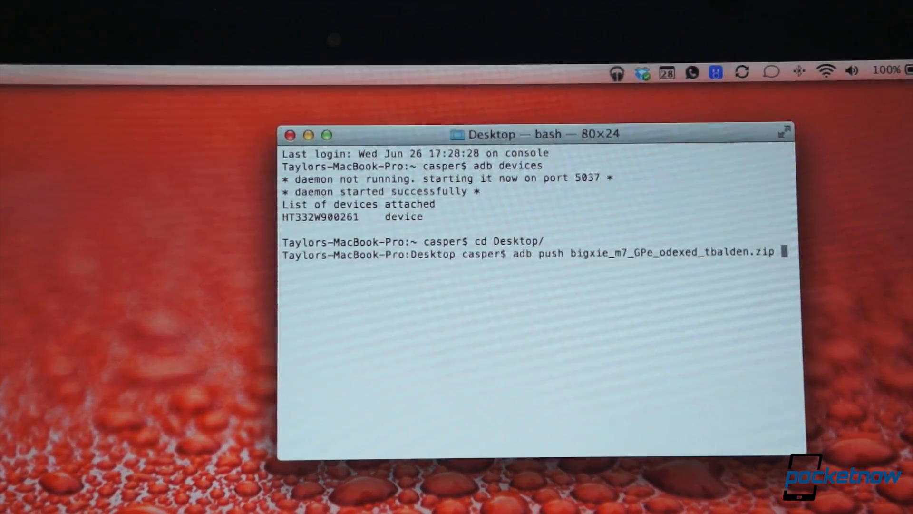
type("/sdcard/")
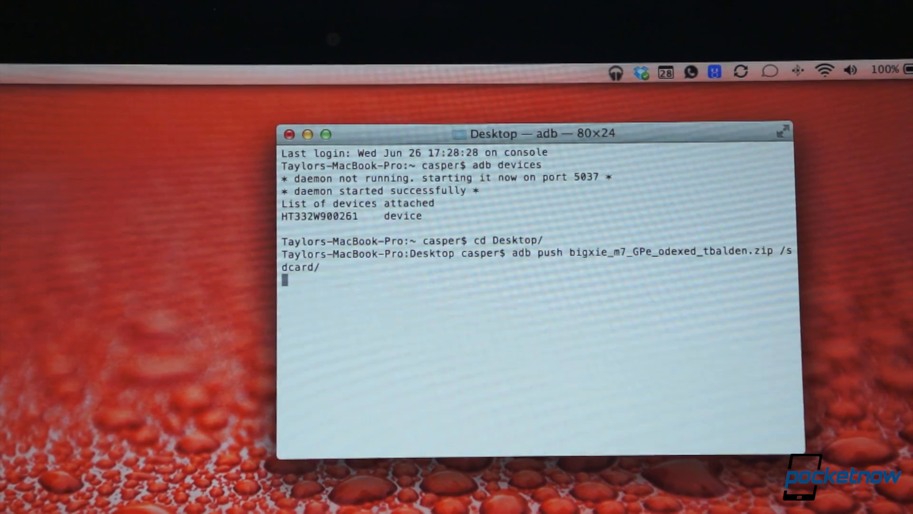
key("Return")
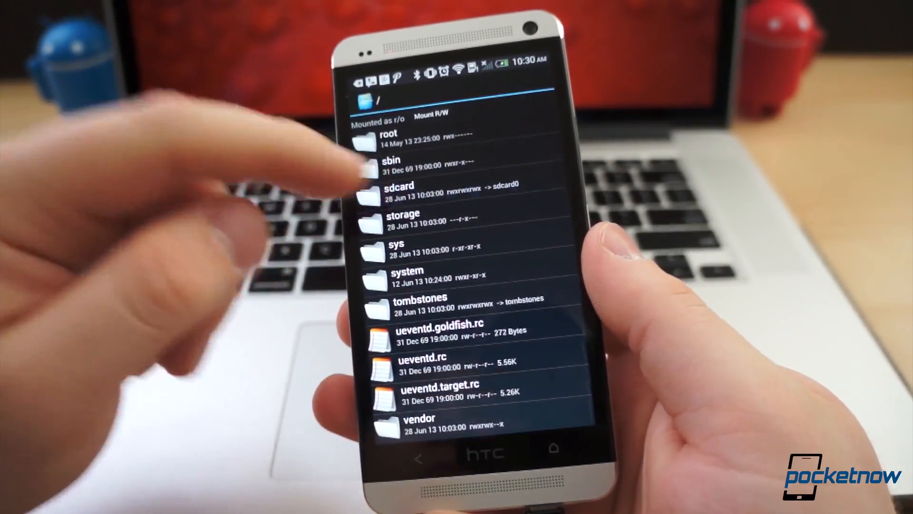
Open the sdcard folder and check that bigxie_m7_GPe_odexed_tbalden.zip is listed.
left_click(399, 192)
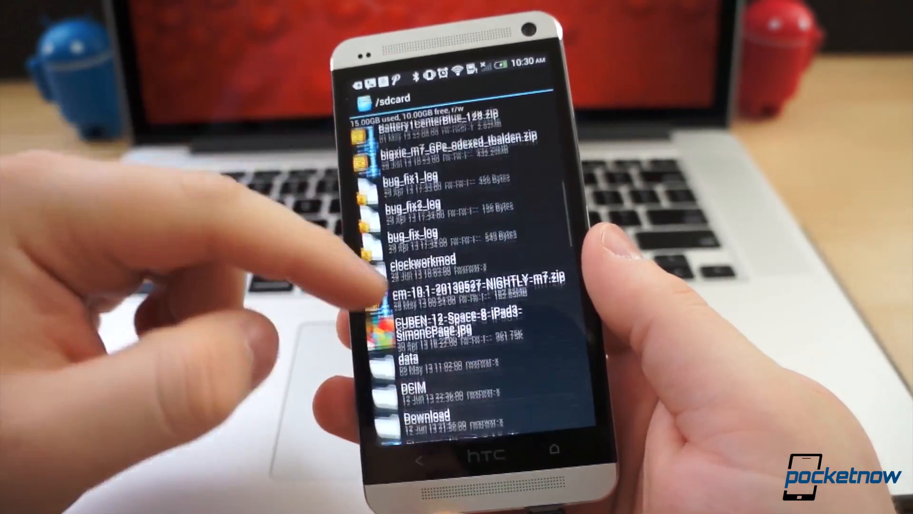